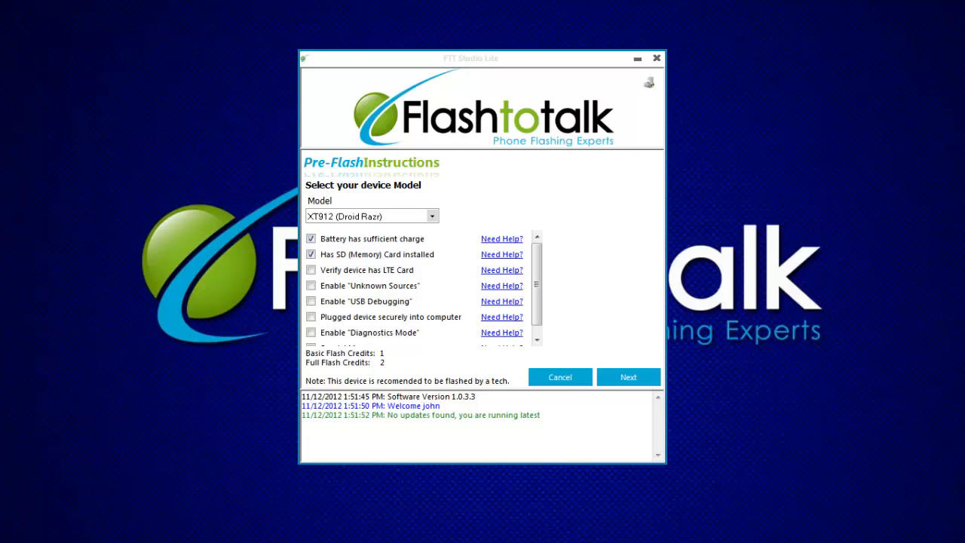
pyautogui.moveTo(761, 511)
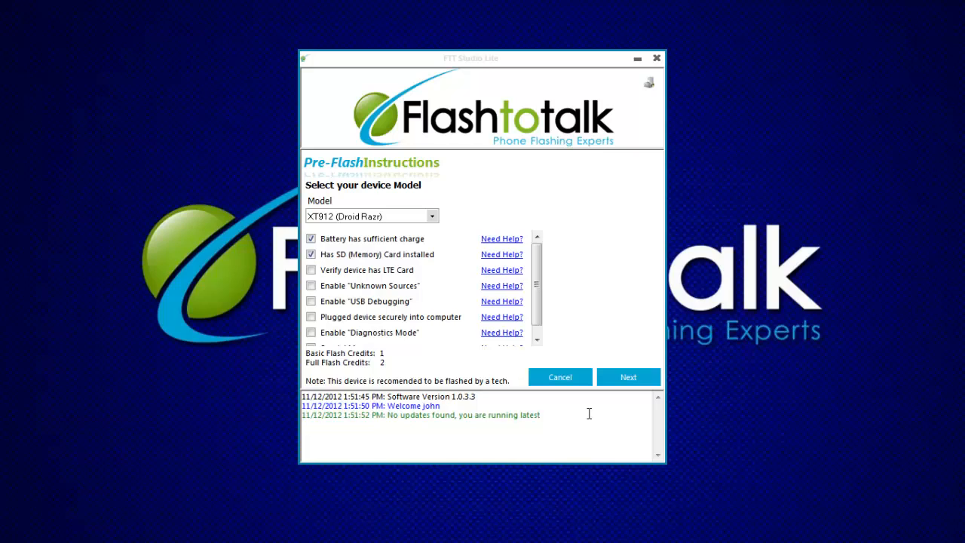
pyautogui.moveTo(658, 451)
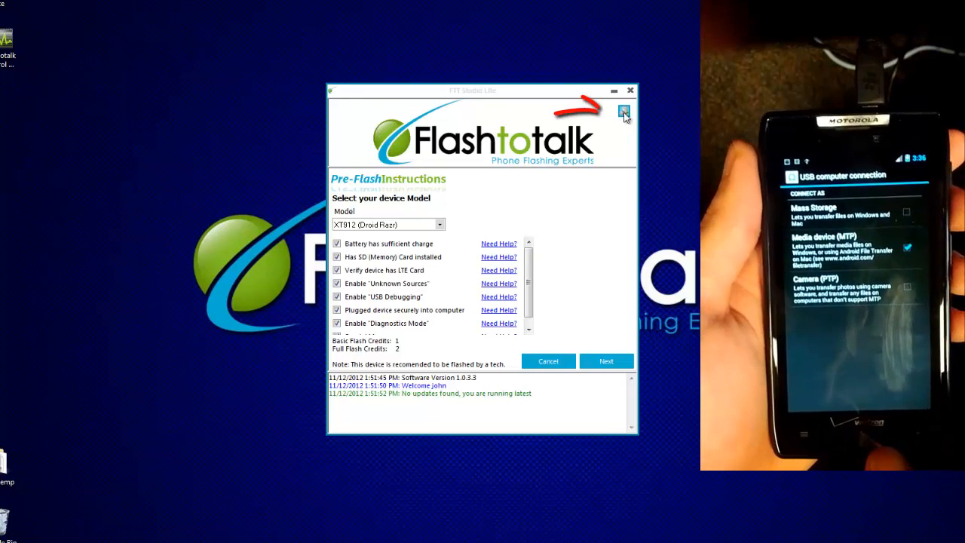
# - Inspect Device Manager's Network adapters and Other devices, then return to FTT Studio Lite
pyautogui.click(623, 111)
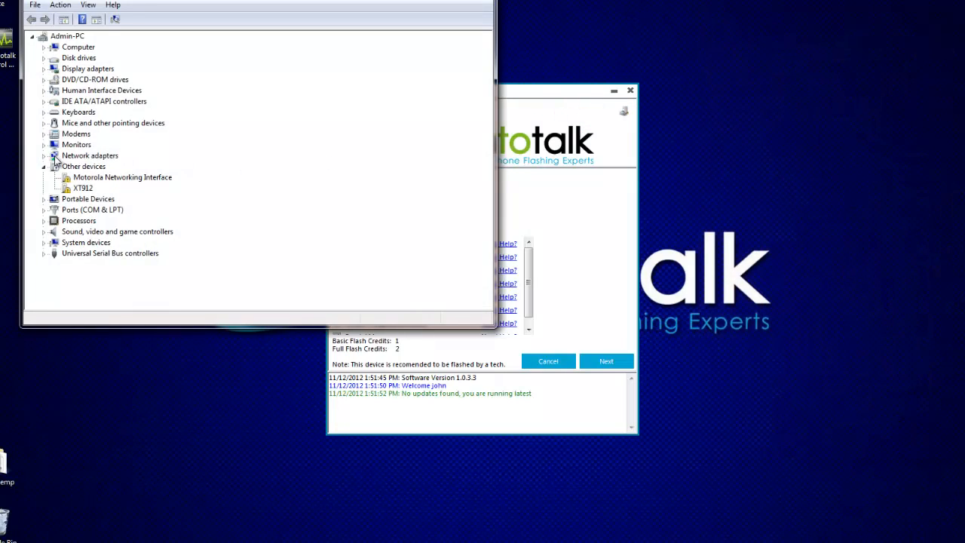
pyautogui.click(44, 155)
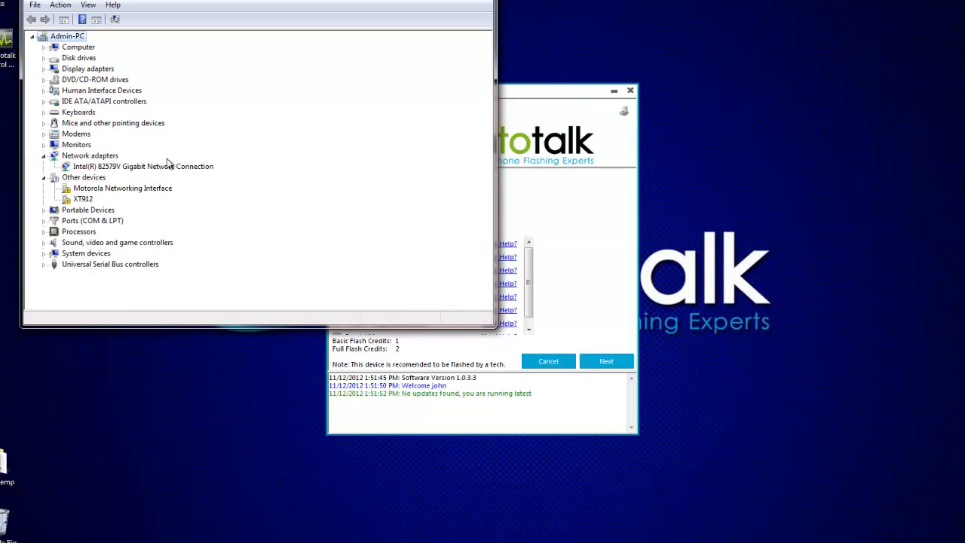
pyautogui.click(122, 188)
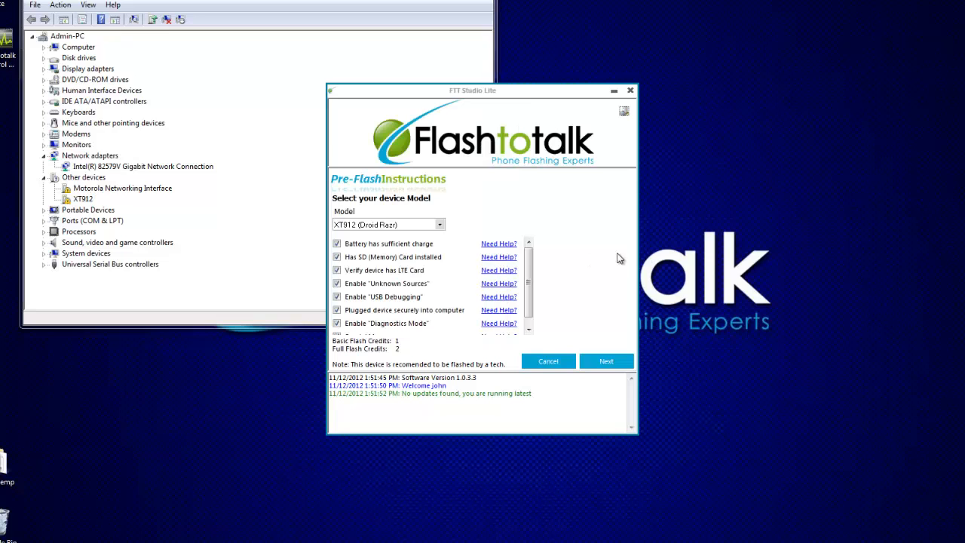
pyautogui.moveTo(626, 184)
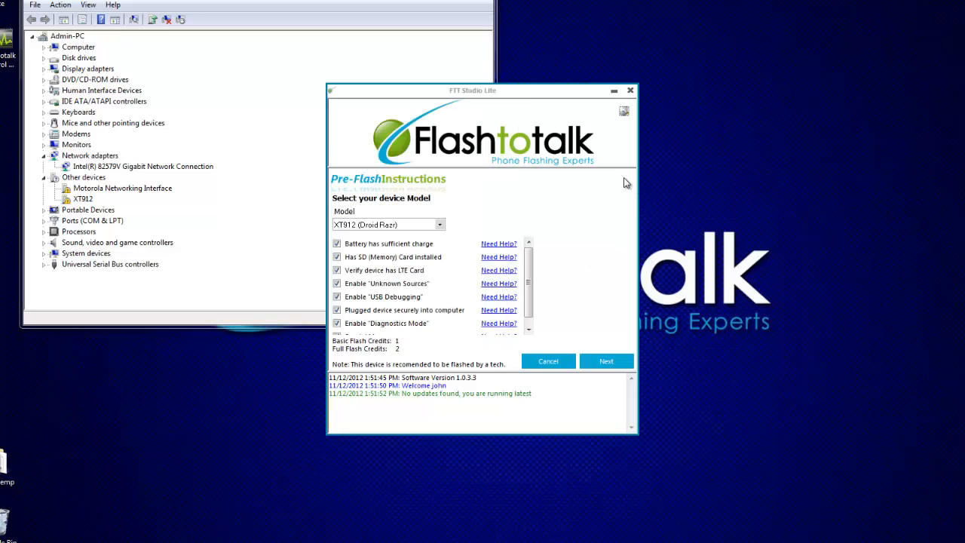
pyautogui.moveTo(566, 377)
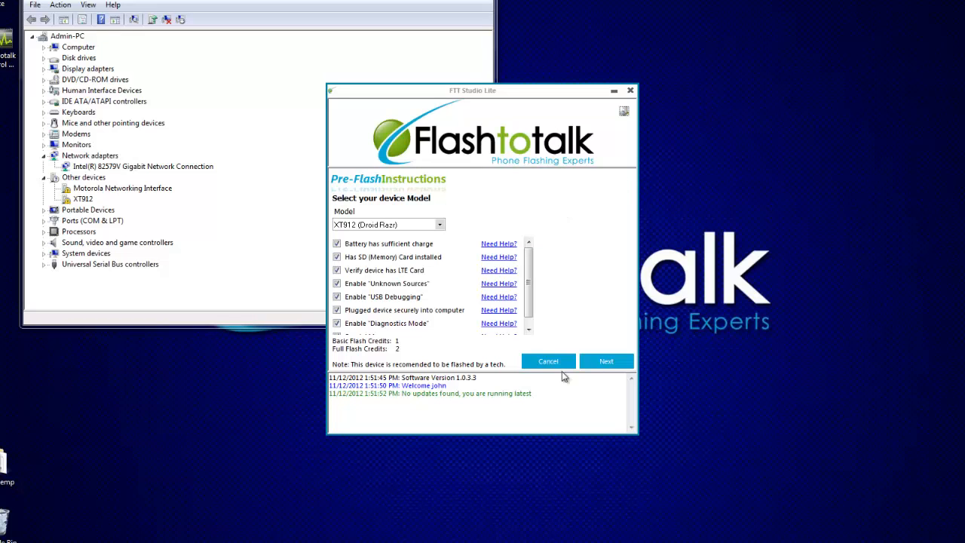
# - Run Driver(s) Checkup from Tools to launch the Motorola Mobile Drivers 5.9.0 installer
pyautogui.click(548, 360)
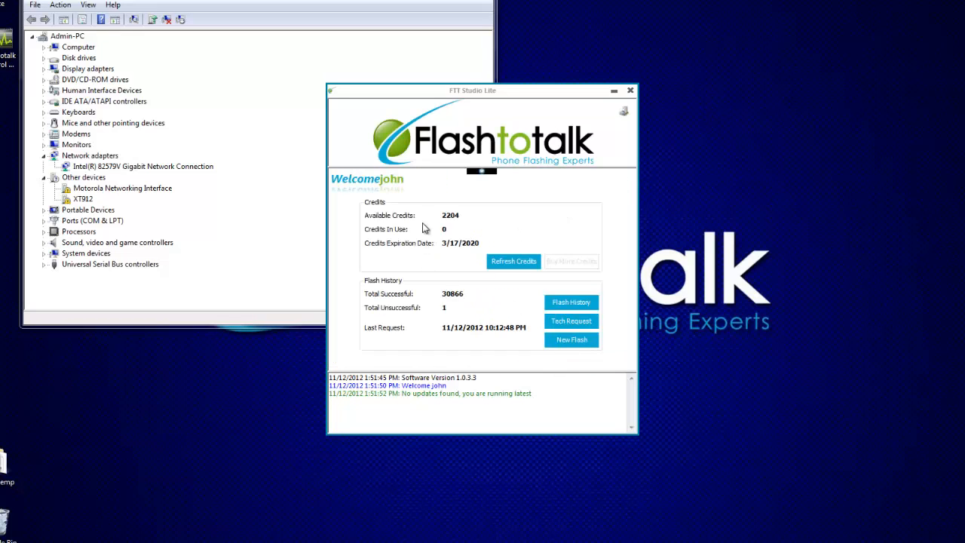
pyautogui.moveTo(479, 199)
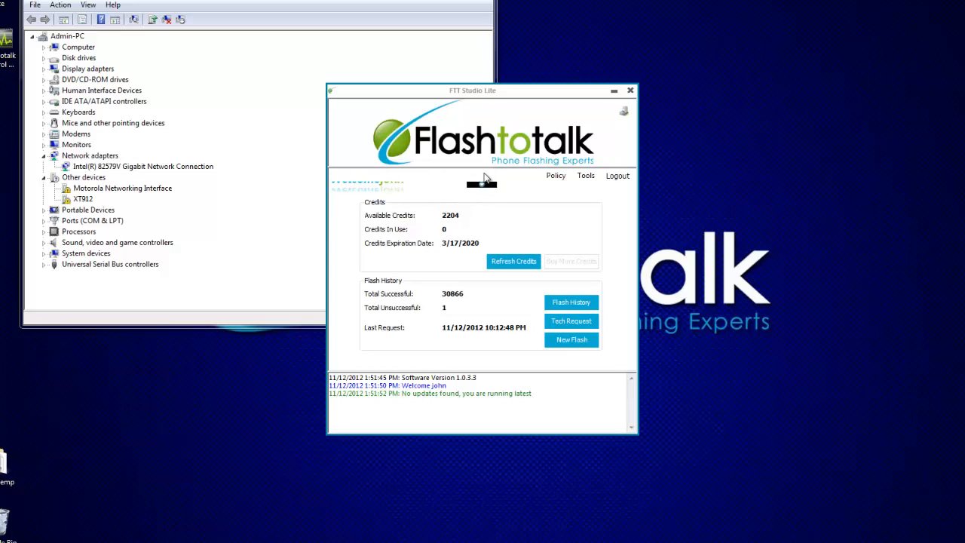
pyautogui.click(586, 176)
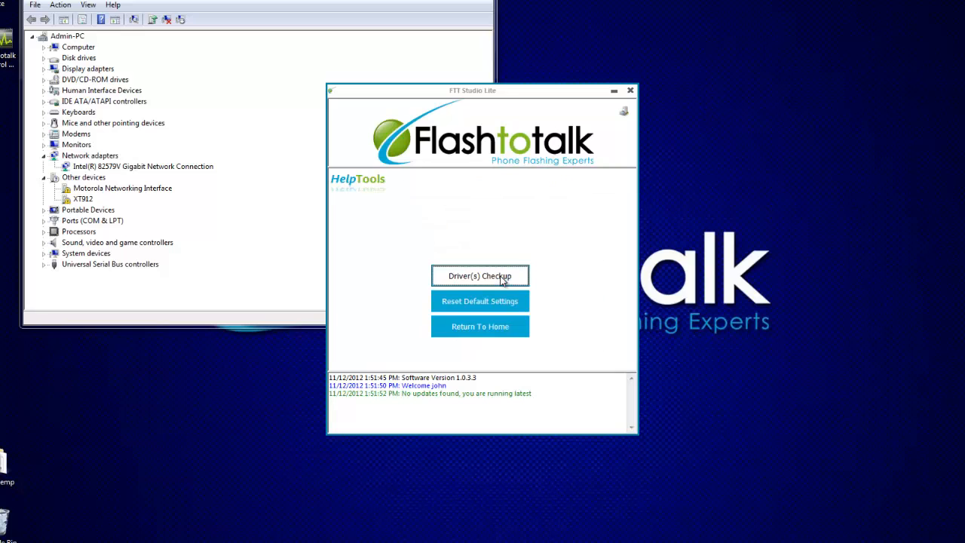
pyautogui.click(481, 276)
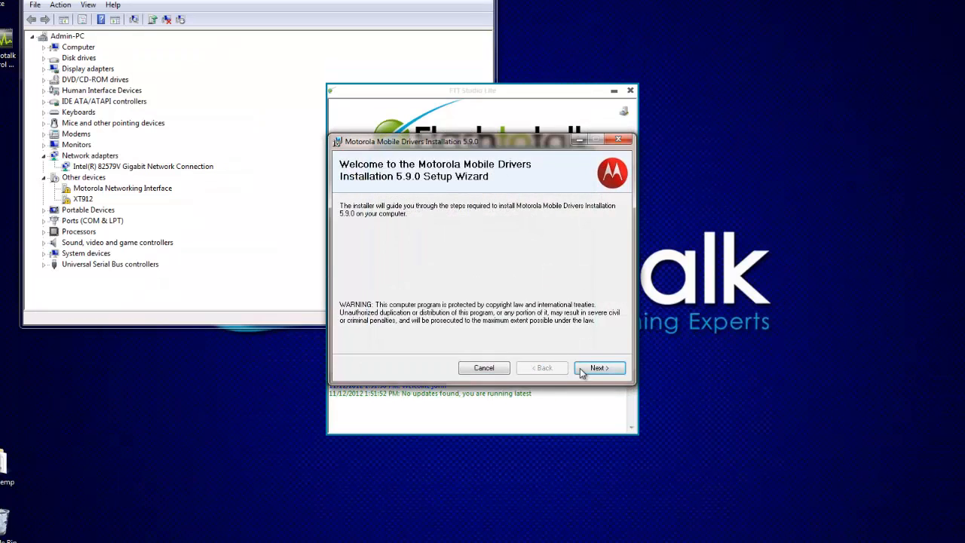
# - Advance past the welcome page and accept the Motorola drivers license agreement
pyautogui.click(599, 368)
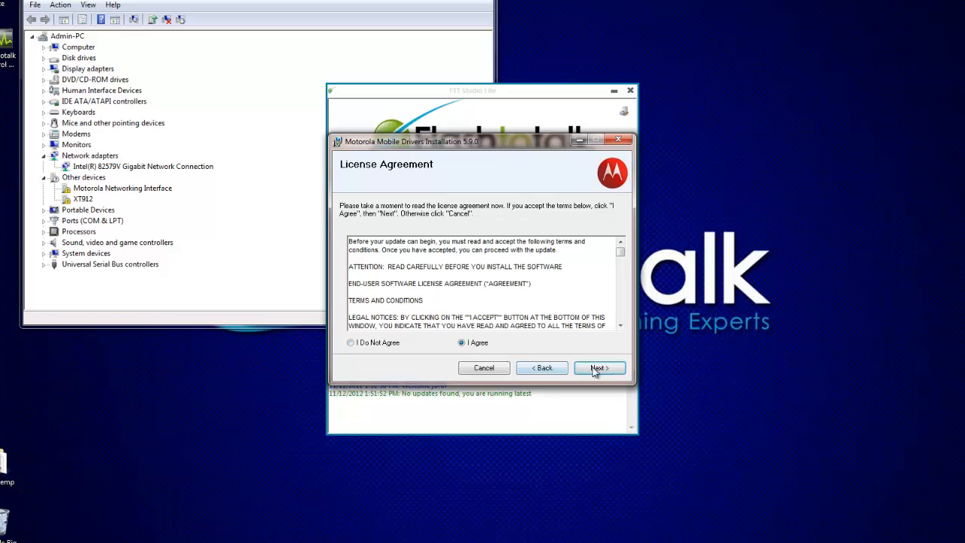
pyautogui.click(599, 368)
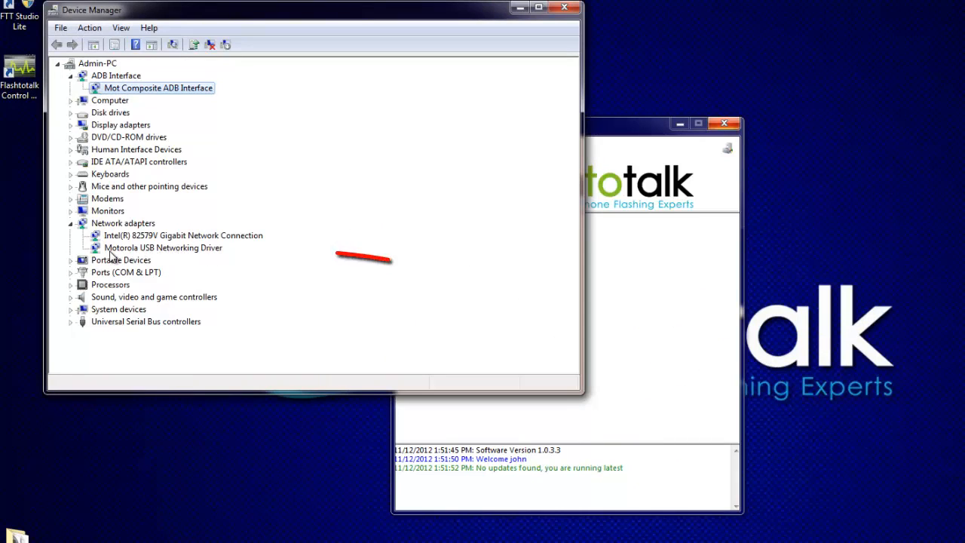
pyautogui.moveTo(167, 258)
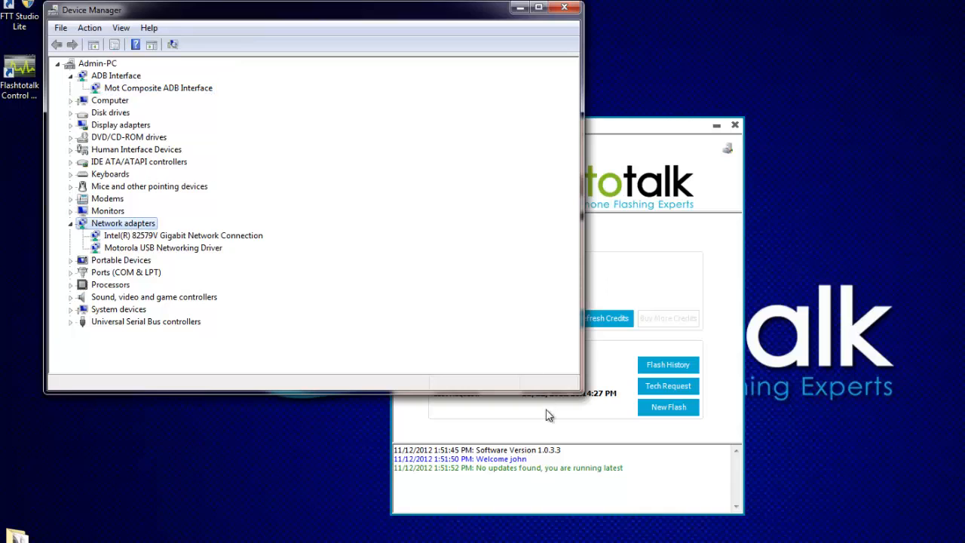
# - Start a New Flash, skip manufacturer and detection pages, and auto-detect the phone's port
pyautogui.click(668, 407)
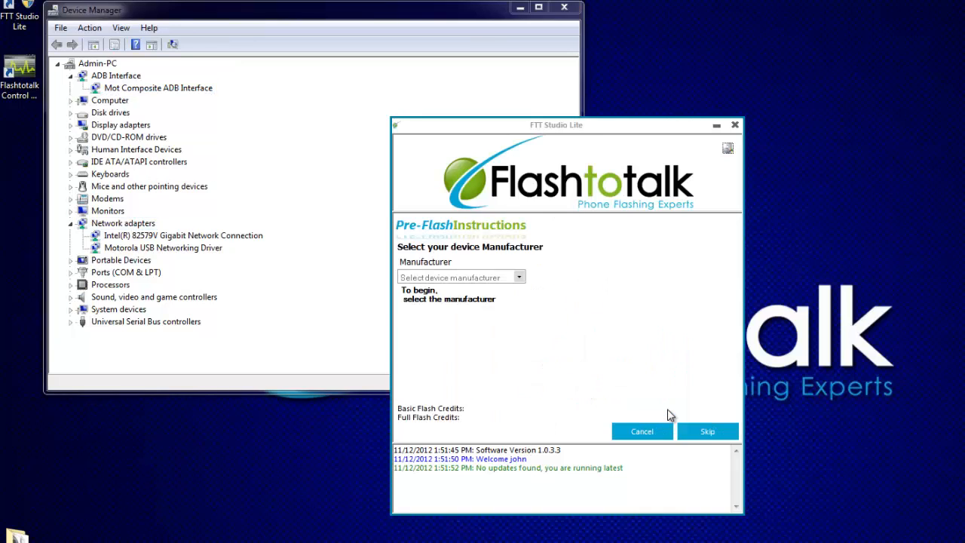
pyautogui.click(707, 431)
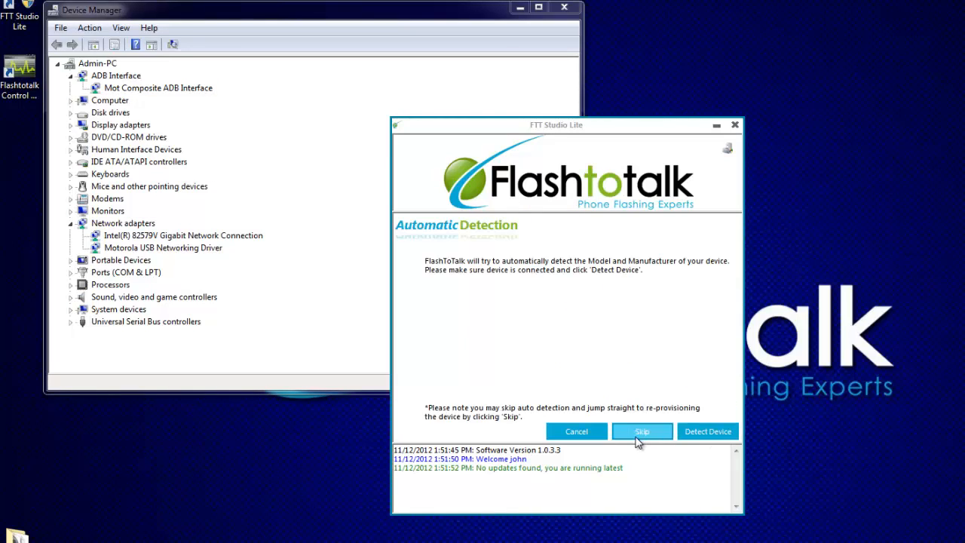
pyautogui.click(642, 431)
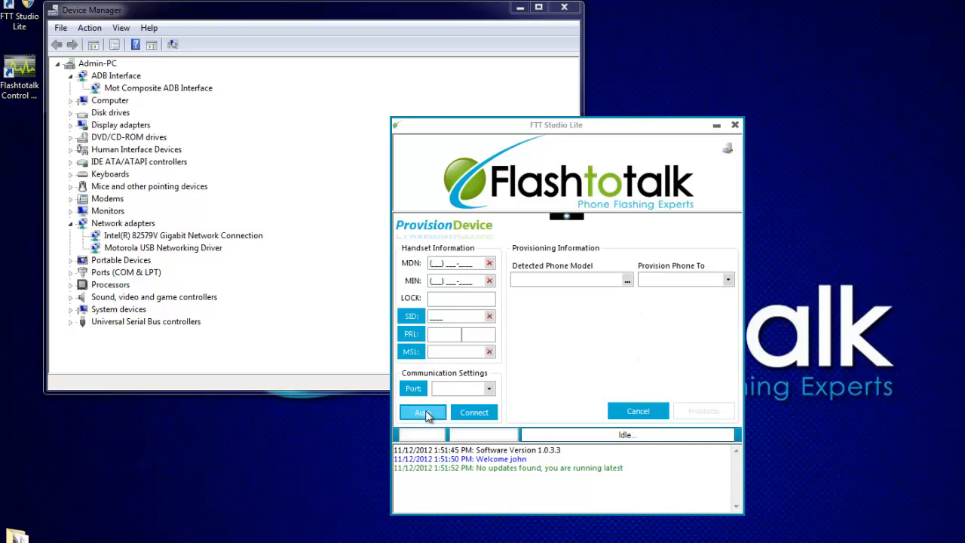
pyautogui.click(421, 413)
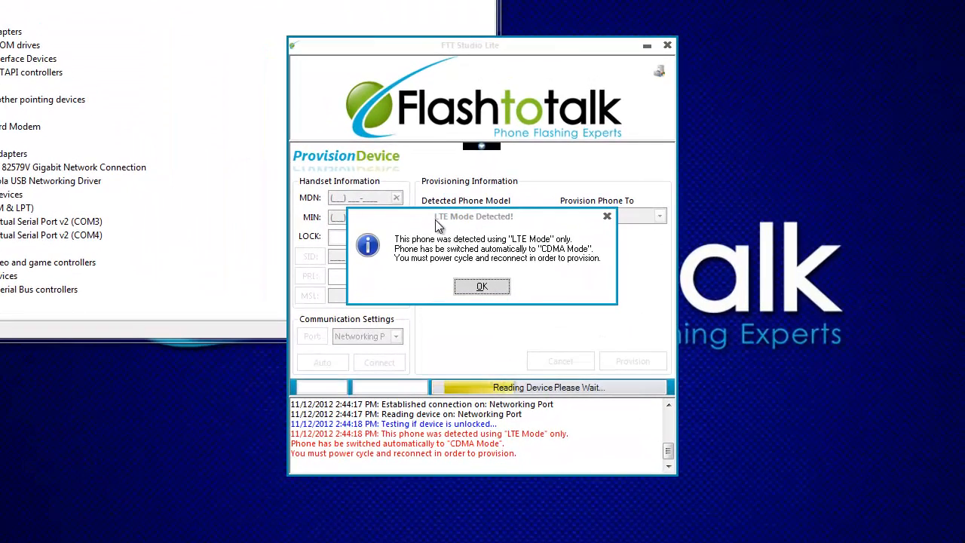
pyautogui.moveTo(571, 259)
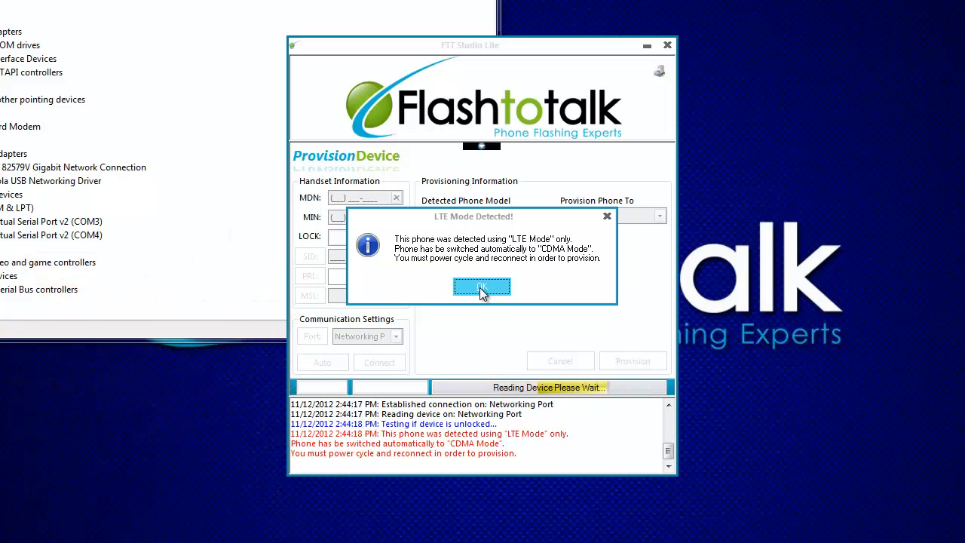
# - Acknowledge the LTE Mode Detected warning about switching to CDMA Mode
pyautogui.click(482, 286)
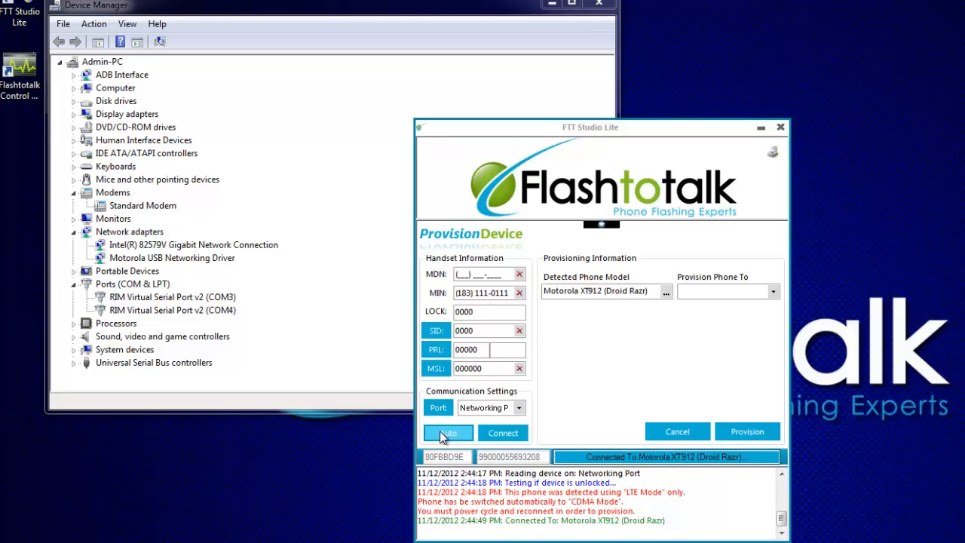
# - Reconnect automatically to the rebooted XT912 to read its MDN, MIN and PRL
pyautogui.click(448, 432)
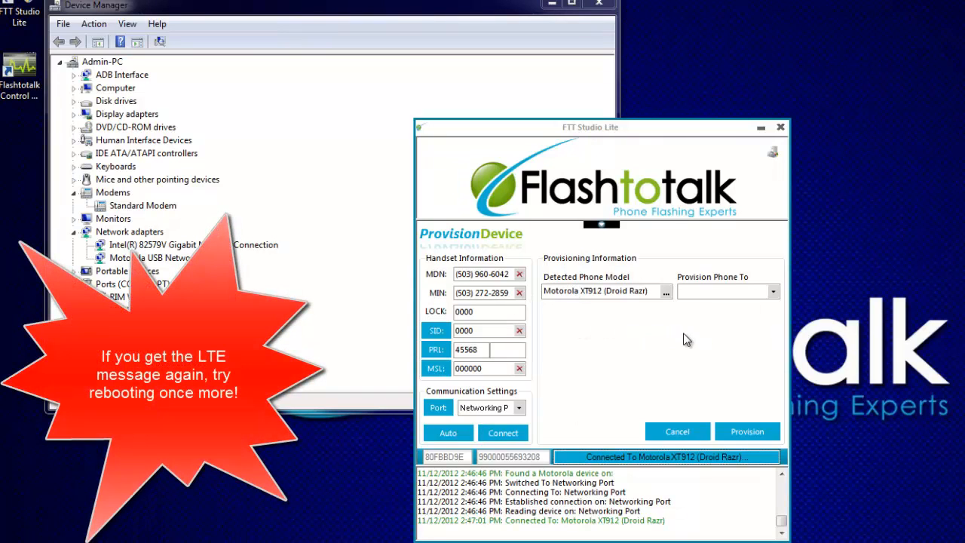
pyautogui.moveTo(539, 321)
pyautogui.write('(123) 4')
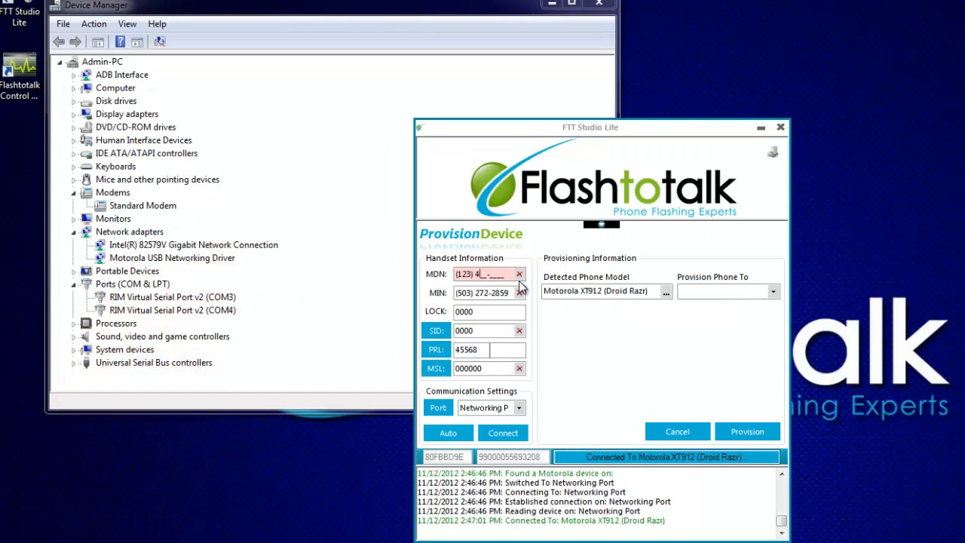
pyautogui.write('56-7890')
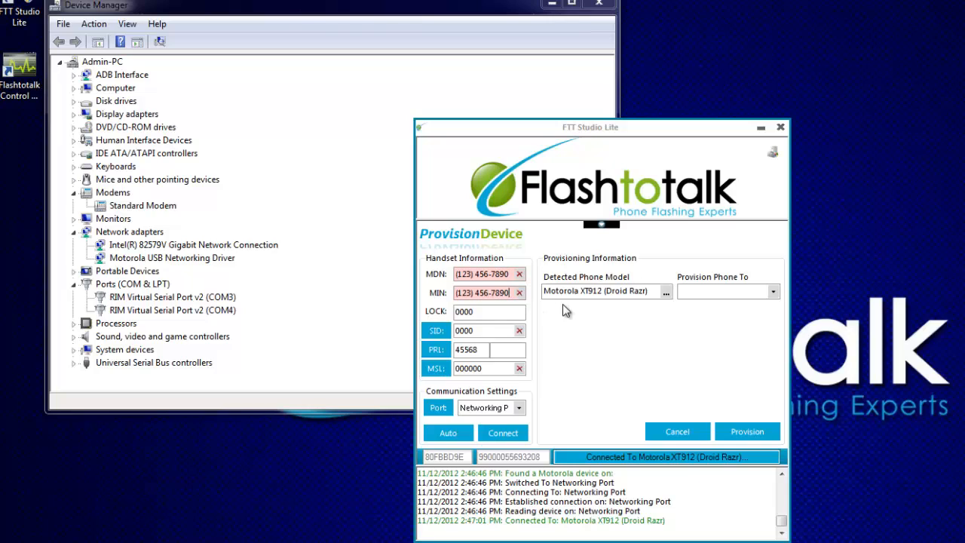
pyautogui.click(773, 292)
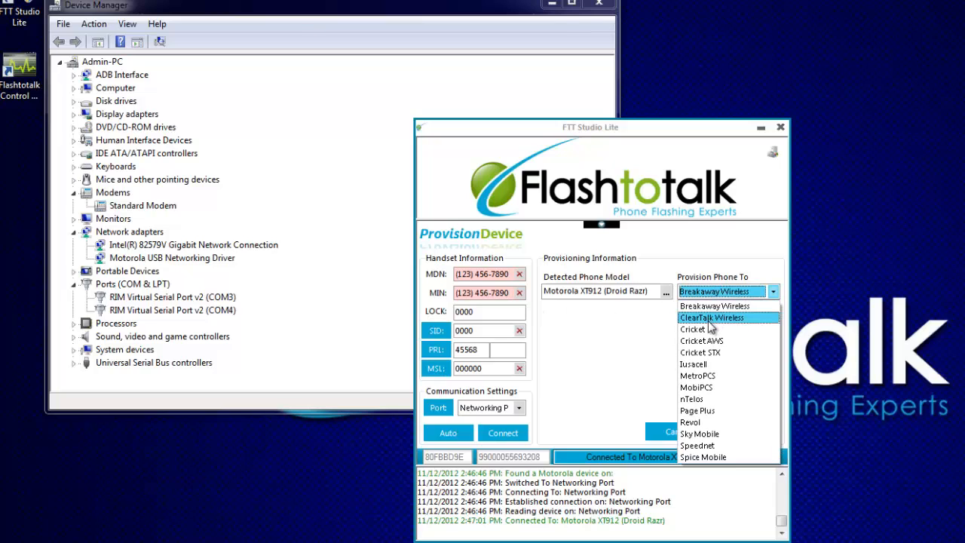
pyautogui.click(692, 329)
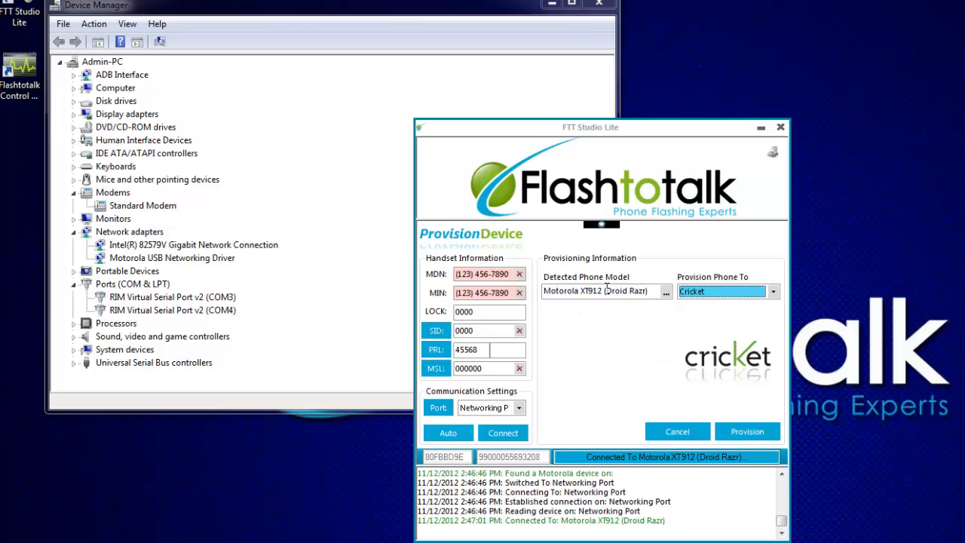
pyautogui.click(748, 432)
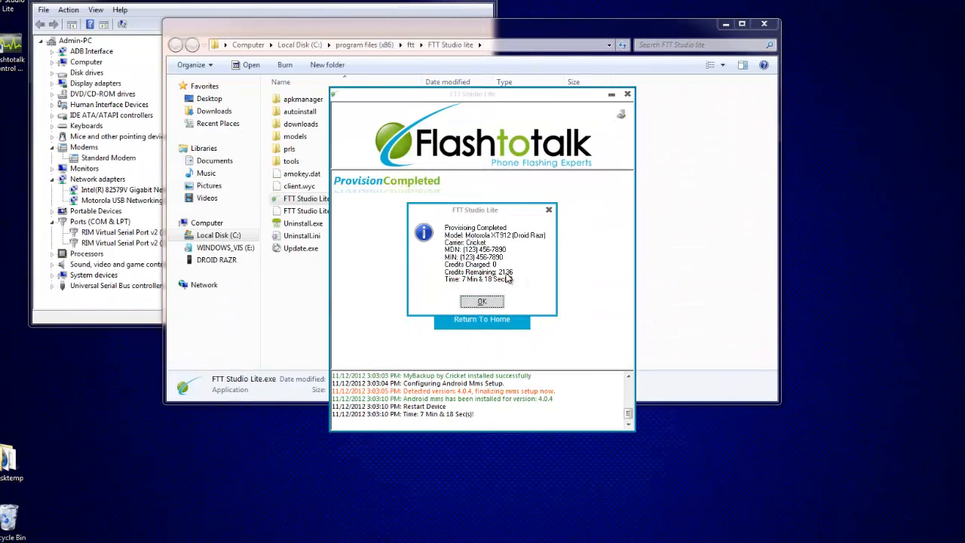
pyautogui.moveTo(606, 271)
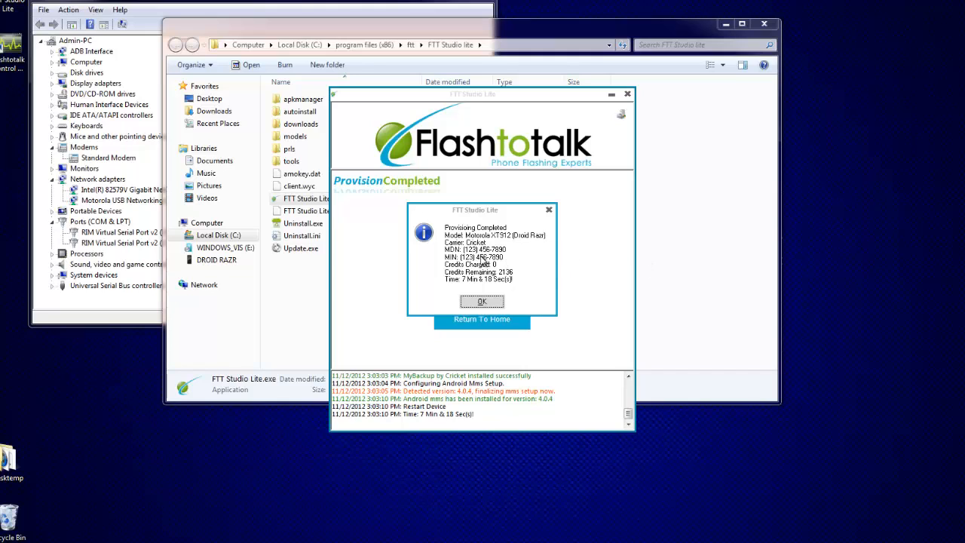
pyautogui.moveTo(483, 262)
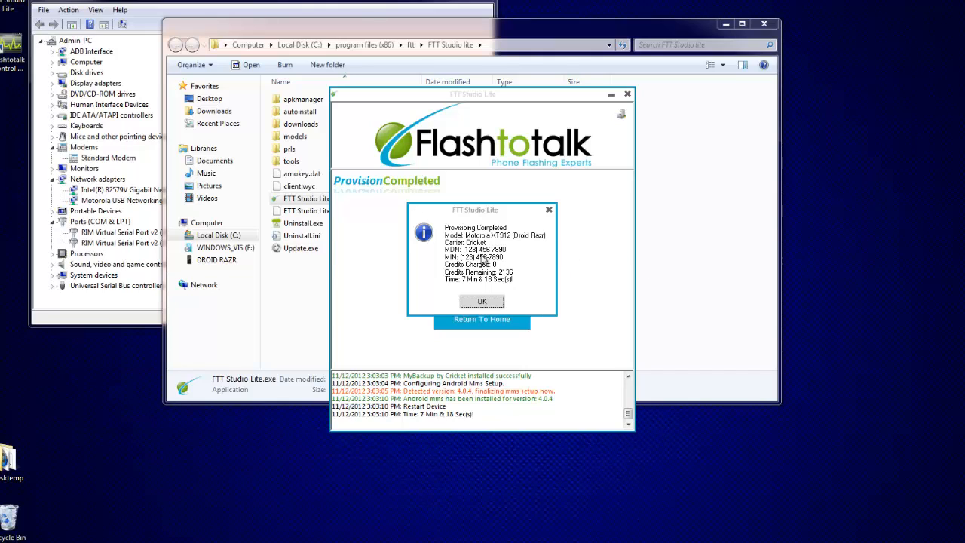